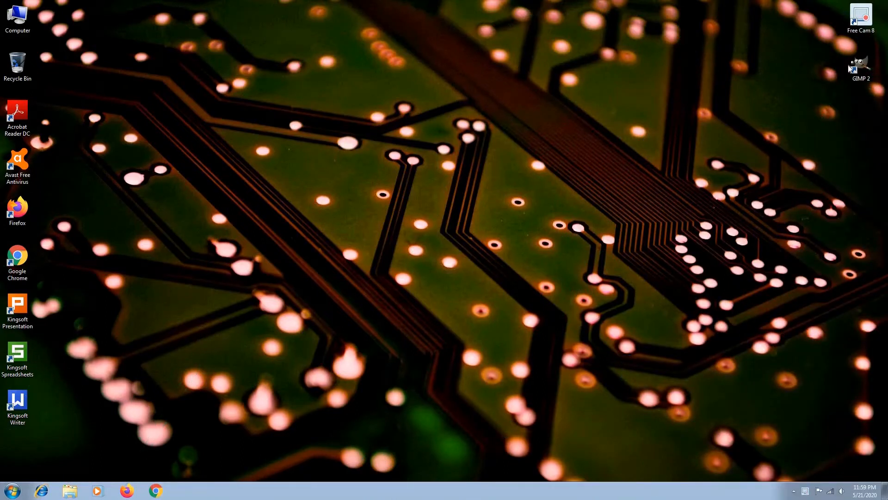
# Step: Launch GIMP from the GIMP 2 desktop shortcut
pyautogui.doubleClick(860, 63)
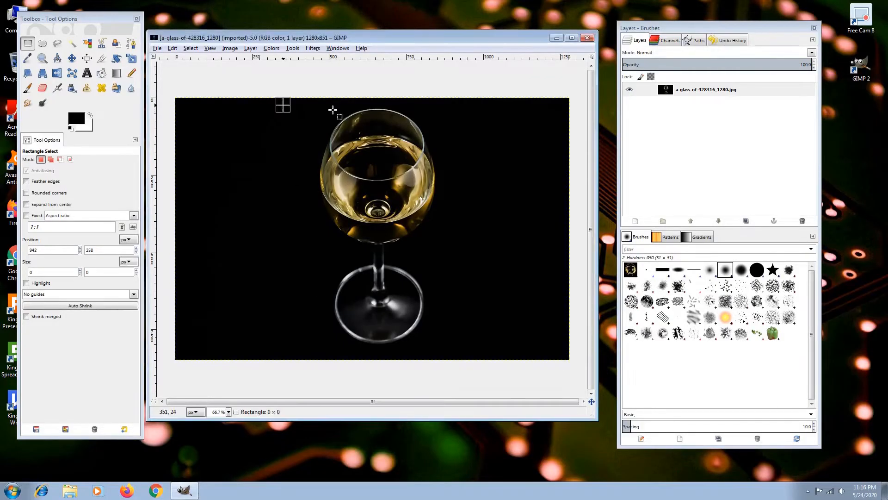
# Step: Box-select the wine glass down to its base, then copy and paste it
pyautogui.moveTo(283, 107); pyautogui.dragTo(448, 339)
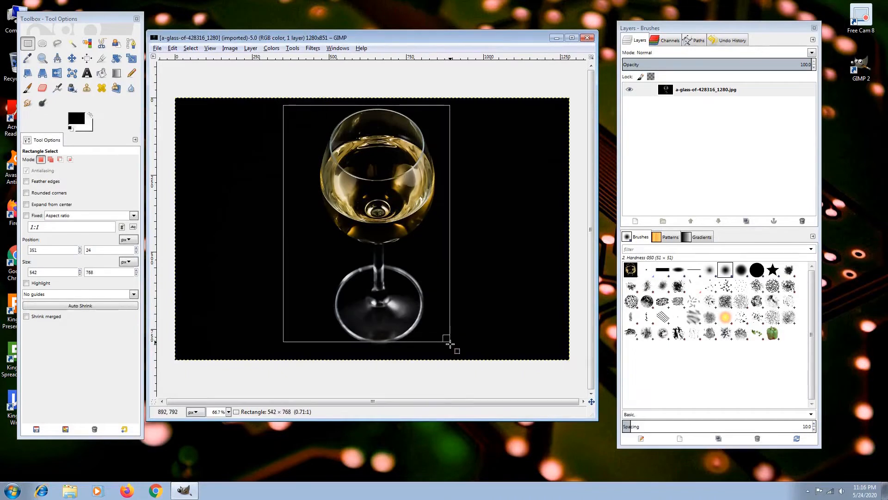
pyautogui.moveTo(447, 340); pyautogui.dragTo(439, 331)
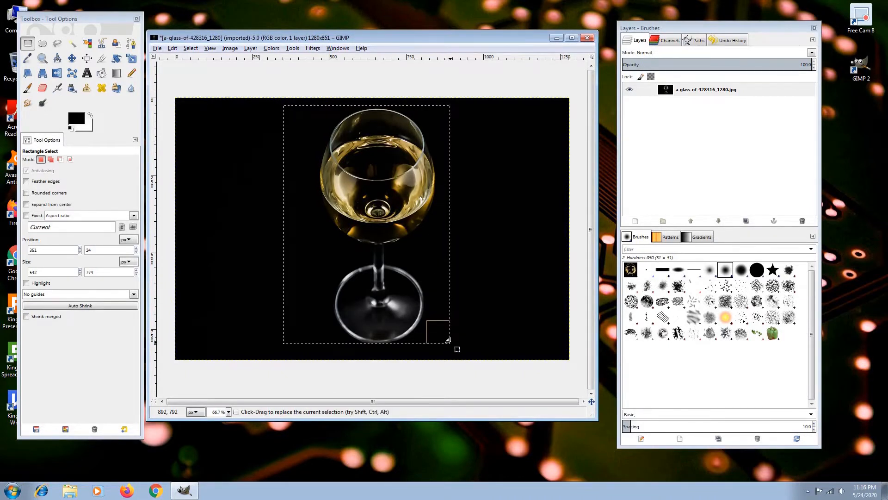
pyautogui.press('ctrl+c')
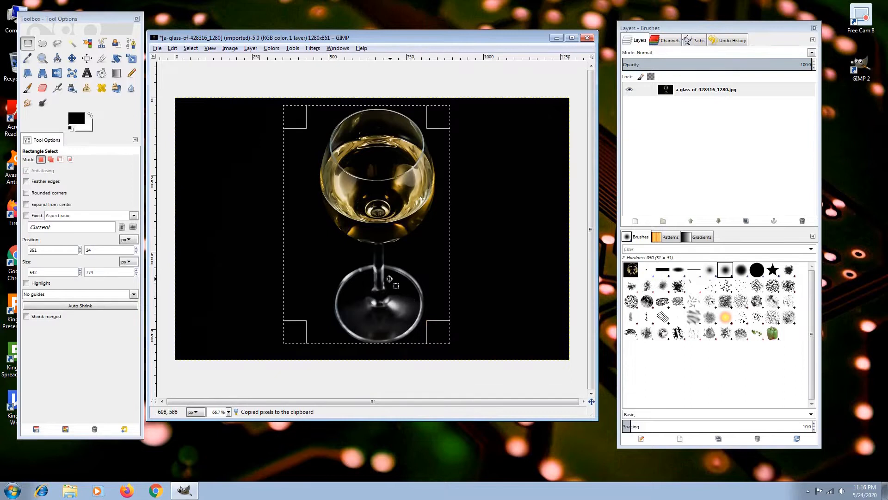
pyautogui.press('ctrl+v')
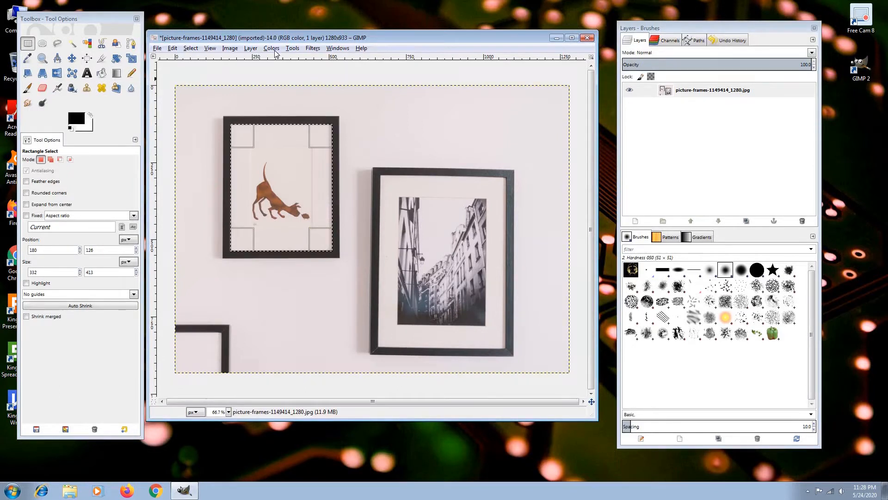
# Step: Lower the framed dog picture's brightness to about -87 with Brightness-Contrast
pyautogui.click(272, 47)
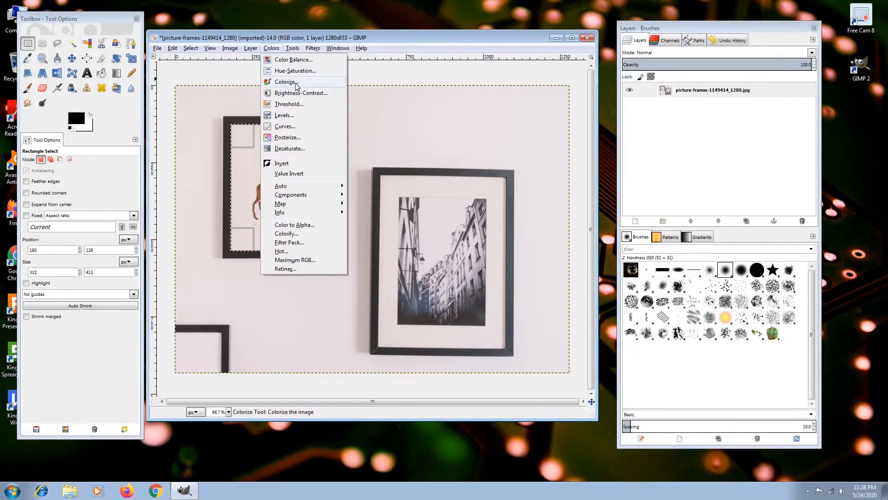
pyautogui.click(301, 93)
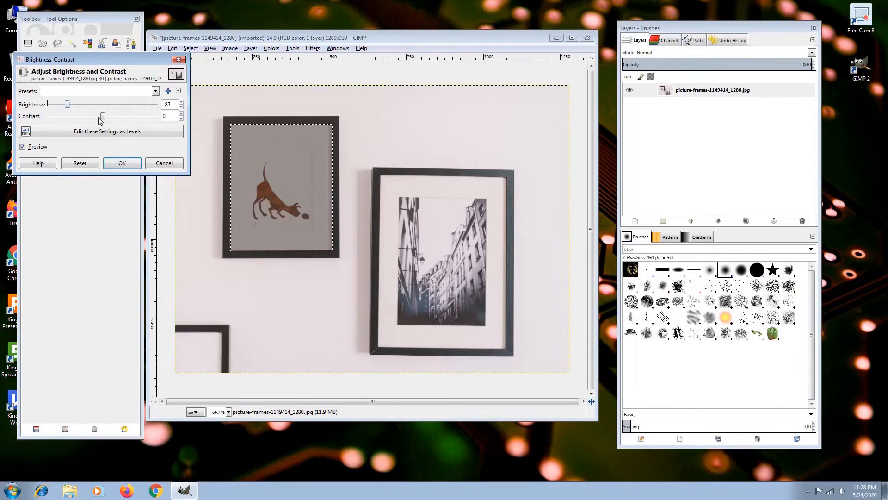
pyautogui.moveTo(101, 116); pyautogui.dragTo(136, 116)
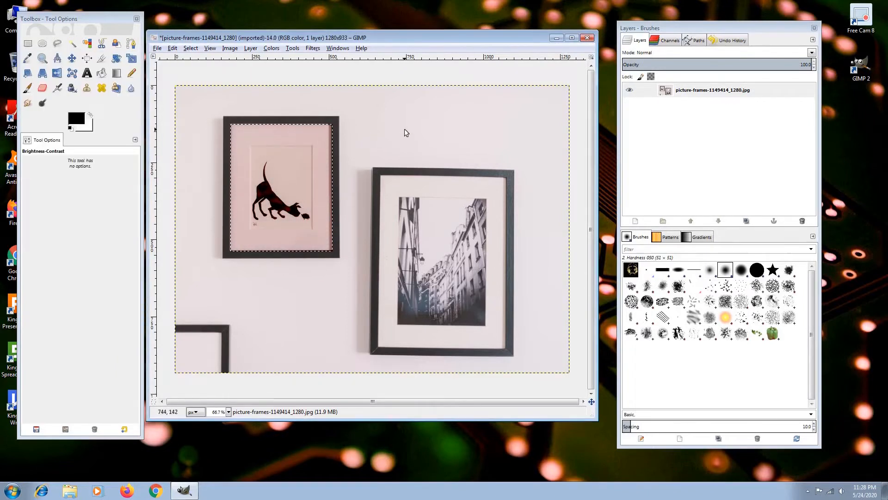
pyautogui.click(28, 43)
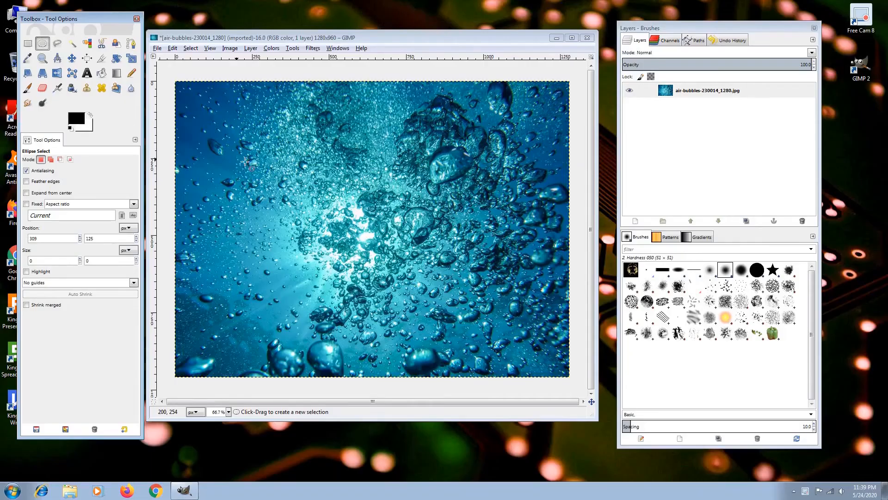
# Step: Select a central oval of the bubbles photo and shift its hue with Colorize
pyautogui.moveTo(238, 162); pyautogui.dragTo(486, 315)
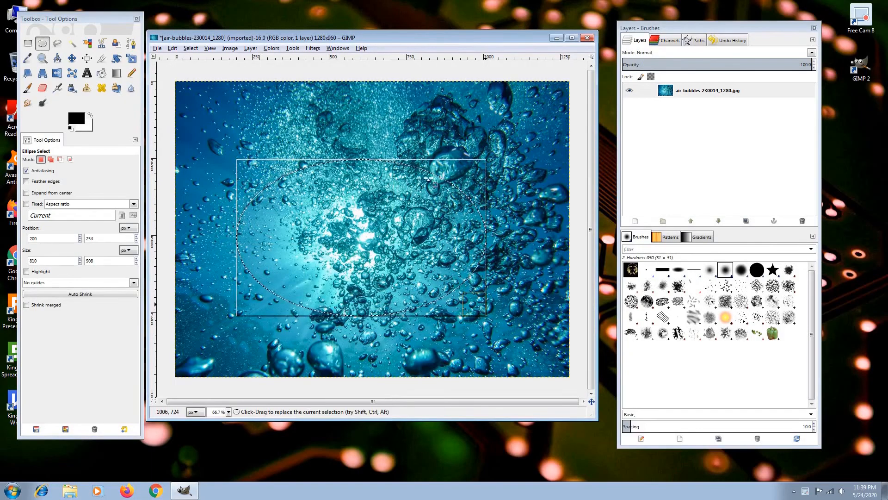
pyautogui.click(270, 48)
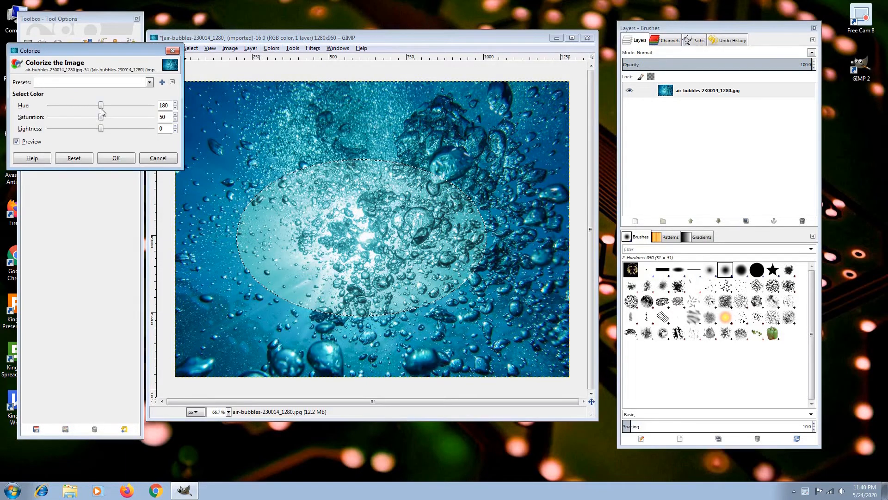
pyautogui.moveTo(101, 105); pyautogui.dragTo(70, 105)
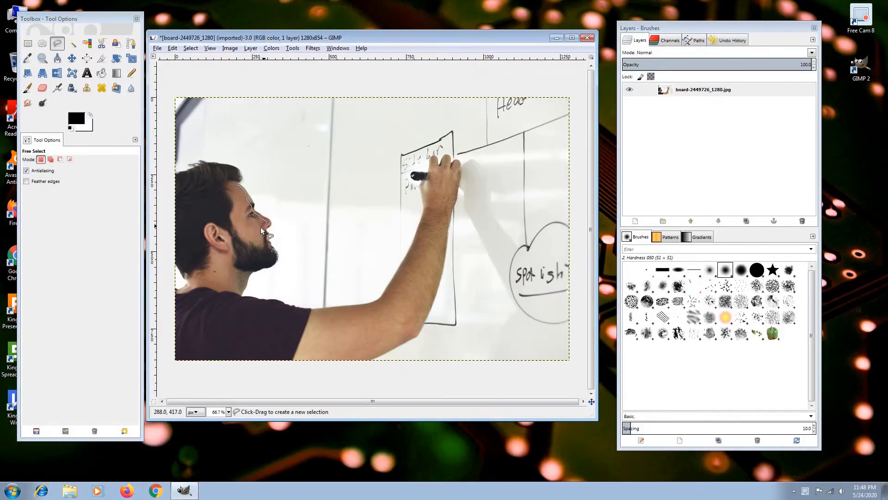
# Step: Outline a free-form area on the whiteboard photo, then place two corridor-floor points
pyautogui.moveTo(267, 232); pyautogui.dragTo(237, 187)
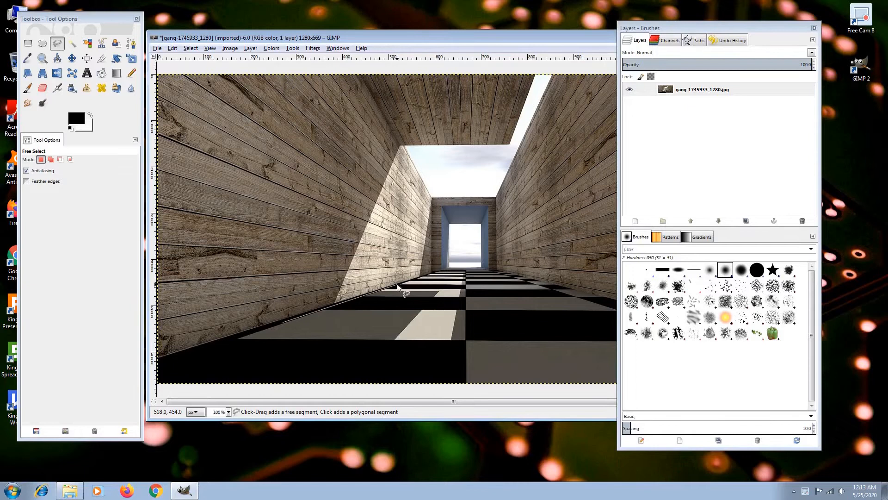
pyautogui.click(510, 284)
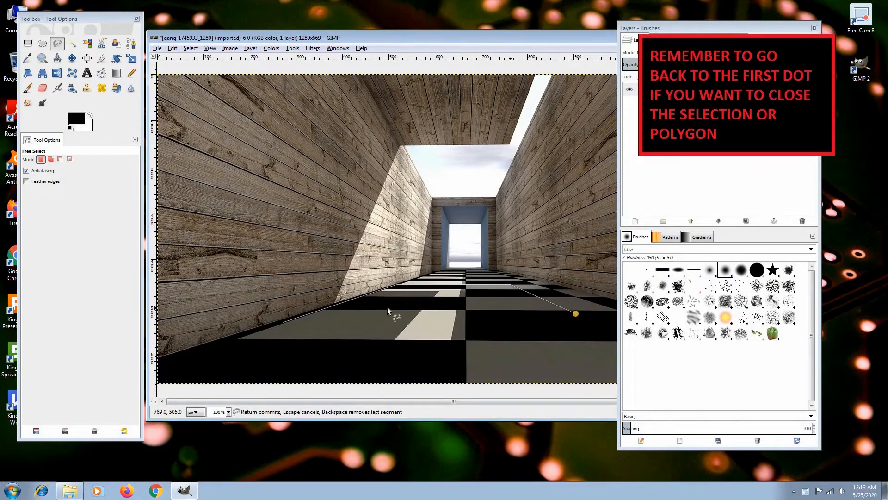
pyautogui.click(285, 325)
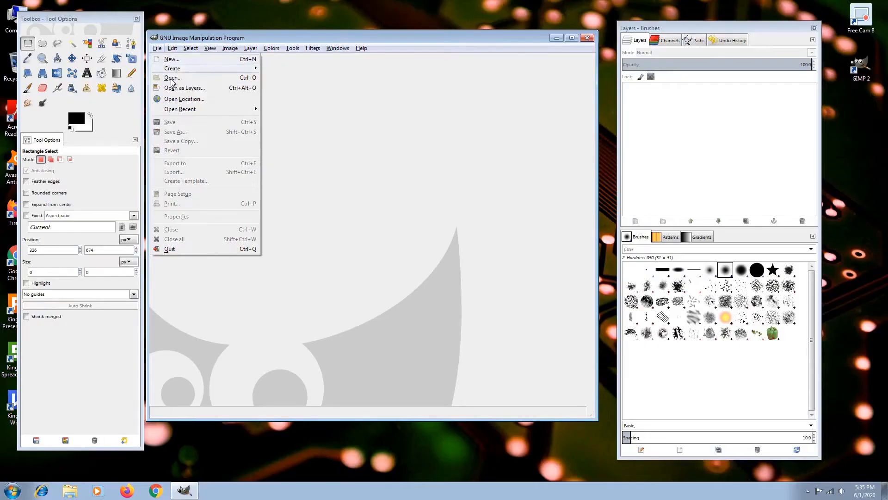
# Step: Open the corridor photo gang-1745933_1280.jpg
pyautogui.click(172, 78)
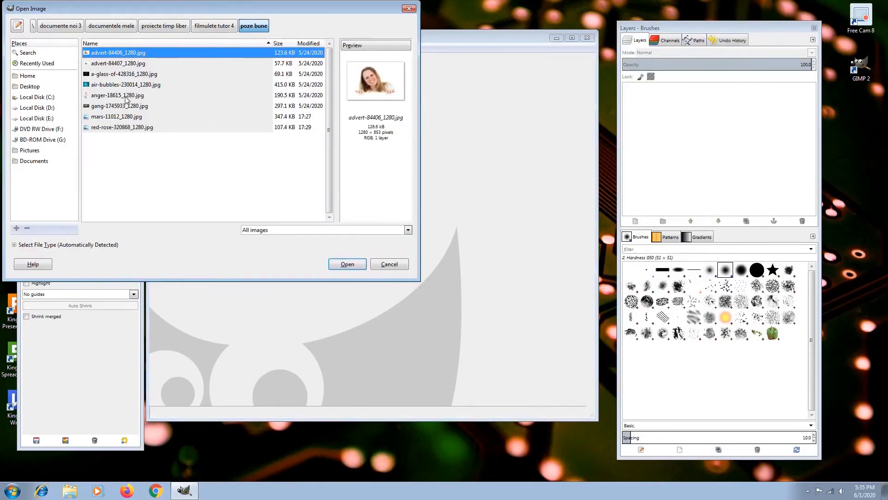
pyautogui.click(119, 106)
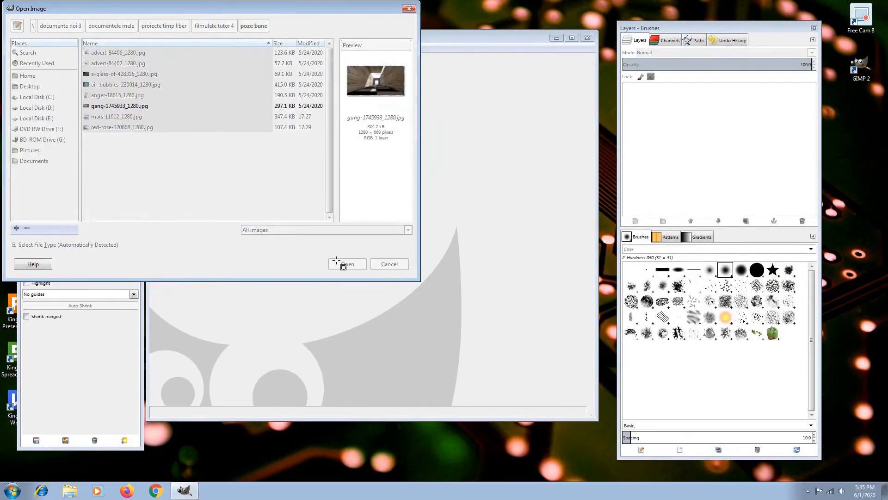
pyautogui.click(346, 264)
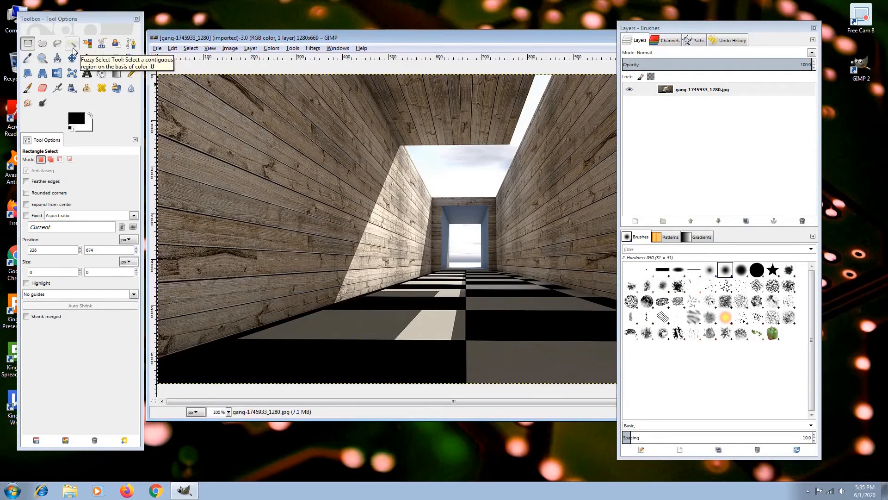
# Step: Fuzzy-select a grey floor tile, delete it to white, and select neighbouring tiles
pyautogui.click(71, 43)
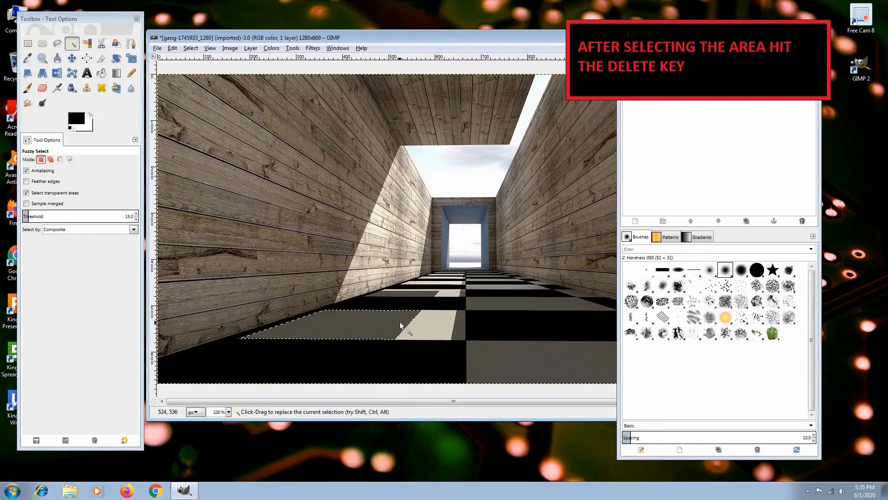
pyautogui.press('Delete')
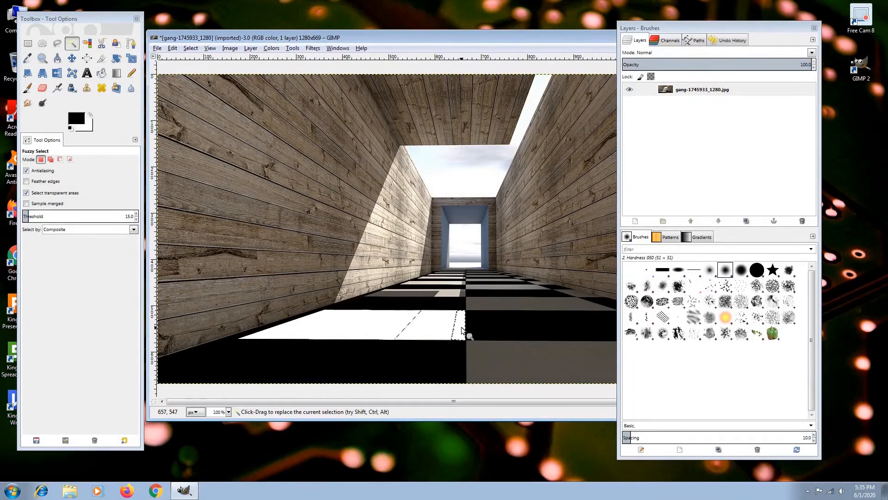
pyautogui.click(479, 330)
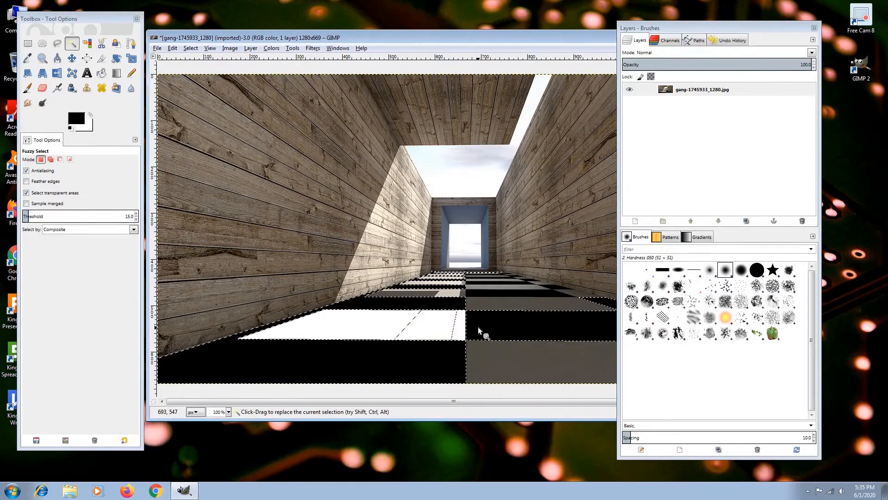
pyautogui.click(158, 48)
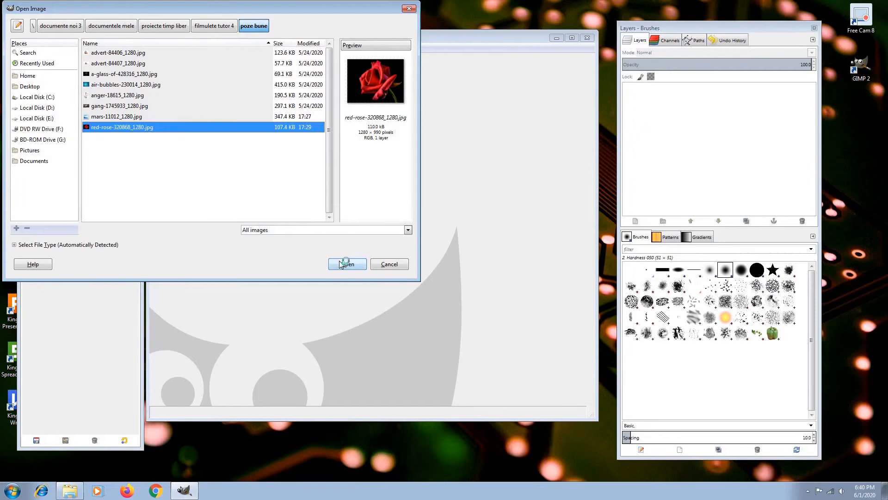
# Step: Open the red rose photo and browse the Layer menu
pyautogui.click(346, 264)
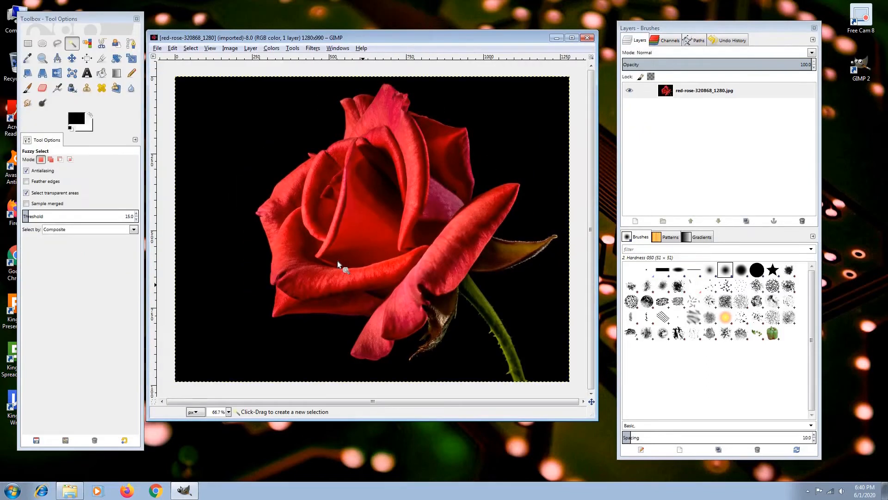
pyautogui.moveTo(329, 218)
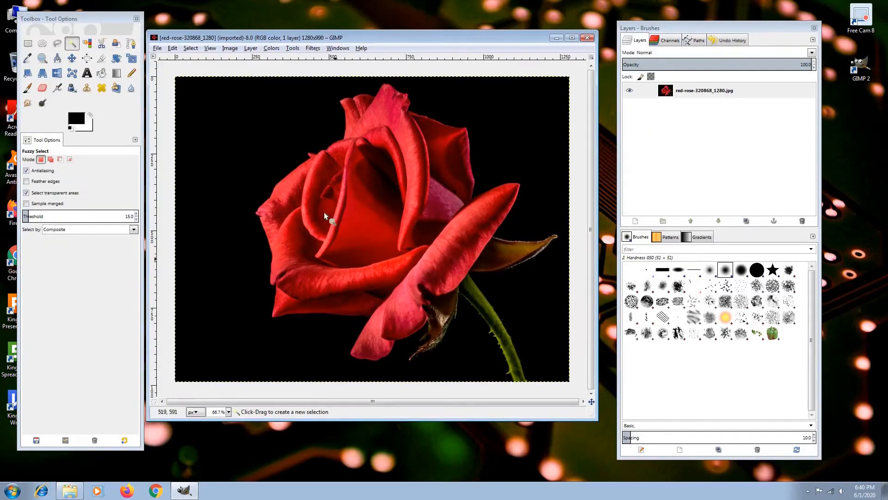
pyautogui.click(250, 48)
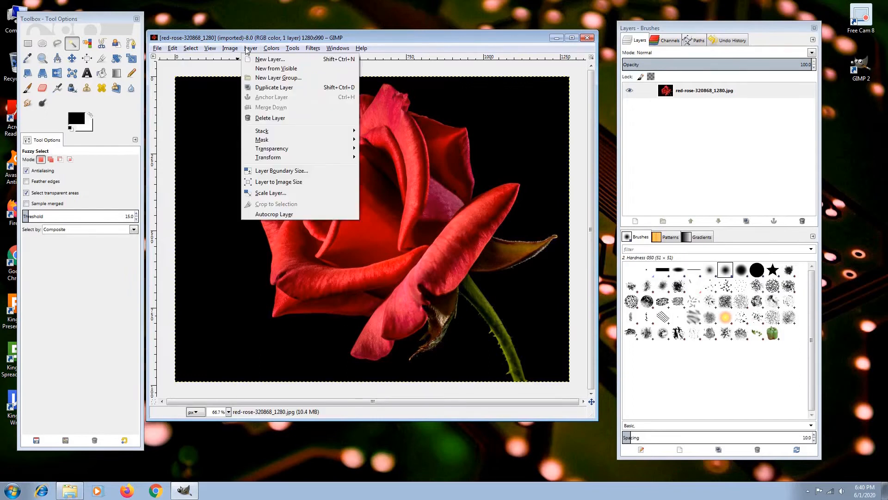
pyautogui.moveTo(272, 148)
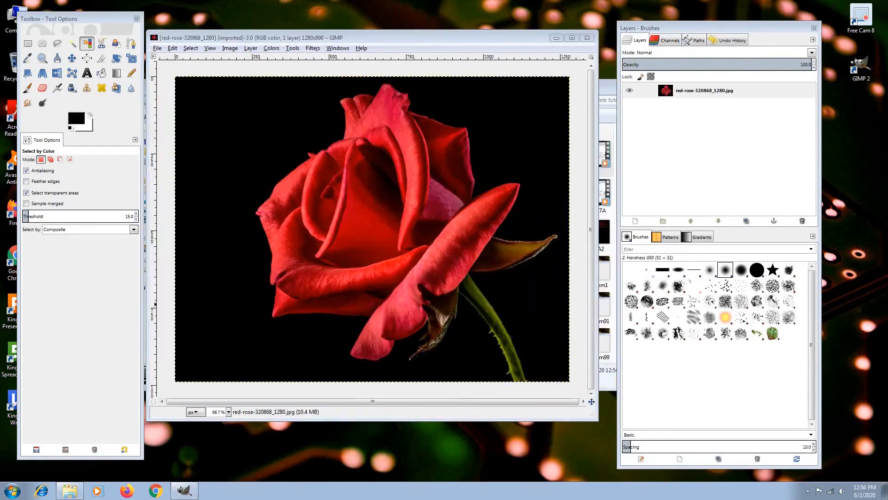
pyautogui.moveTo(343, 240)
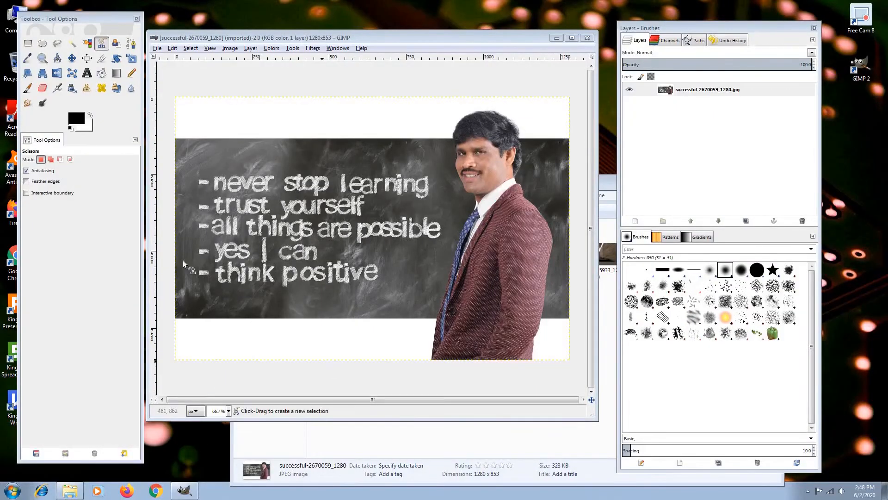
# Step: Zoom in on the man's hair and switch to Scissors Select
pyautogui.click(26, 192)
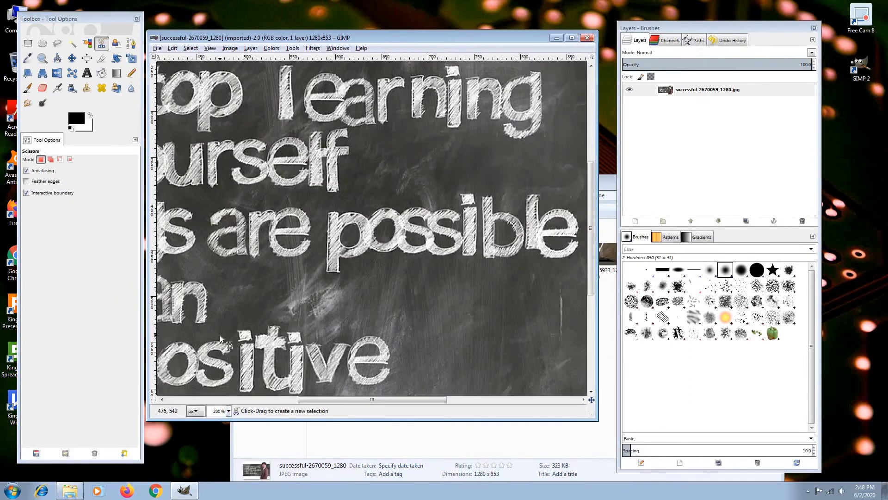
pyautogui.click(27, 43)
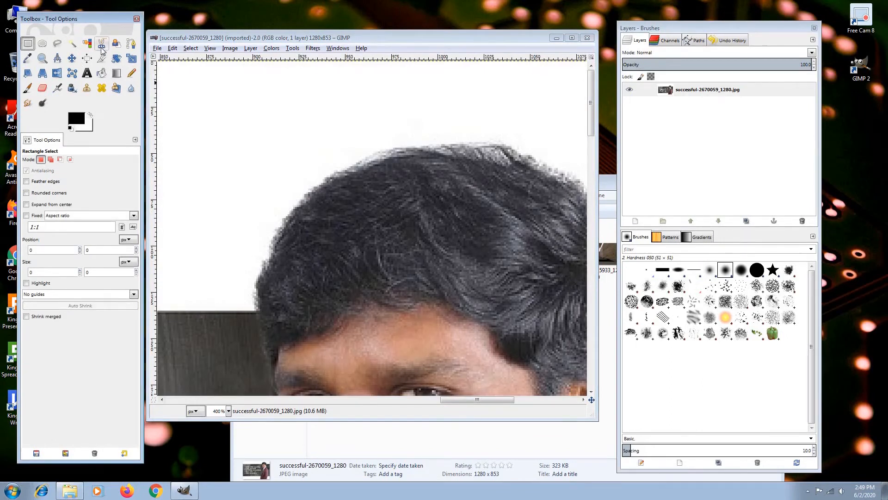
pyautogui.click(102, 43)
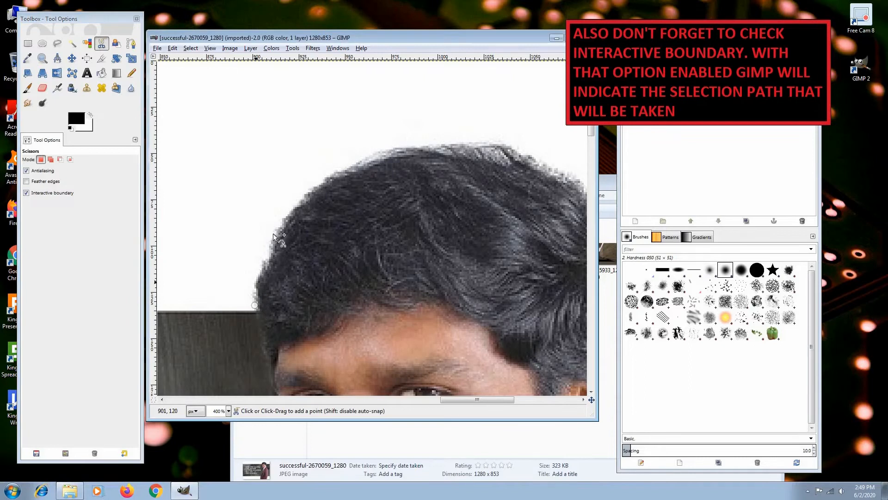
pyautogui.moveTo(342, 176)
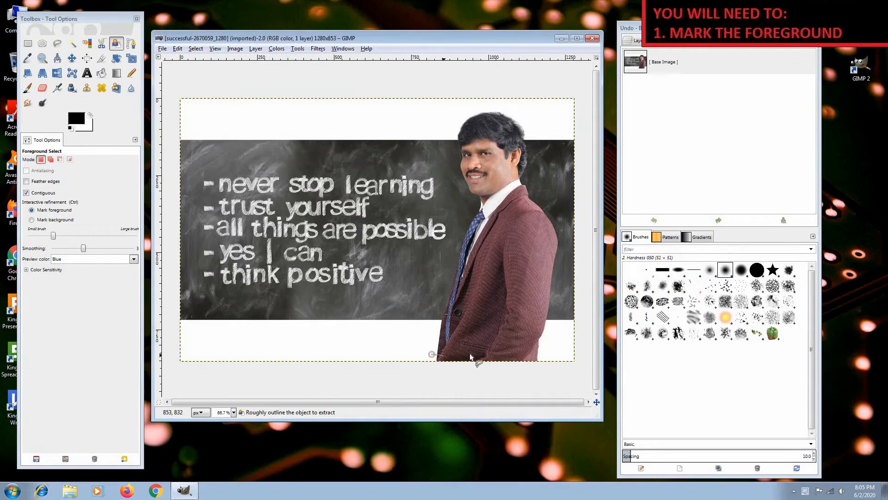
# Step: Roughly outline the man, paint him as foreground, and mark chalkboard as background
pyautogui.moveTo(430, 356); pyautogui.dragTo(535, 198)
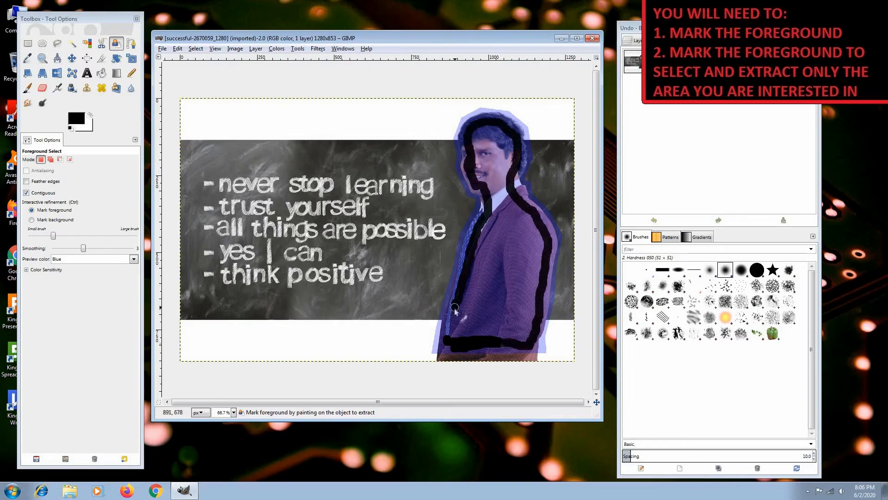
pyautogui.moveTo(453, 310); pyautogui.dragTo(447, 344)
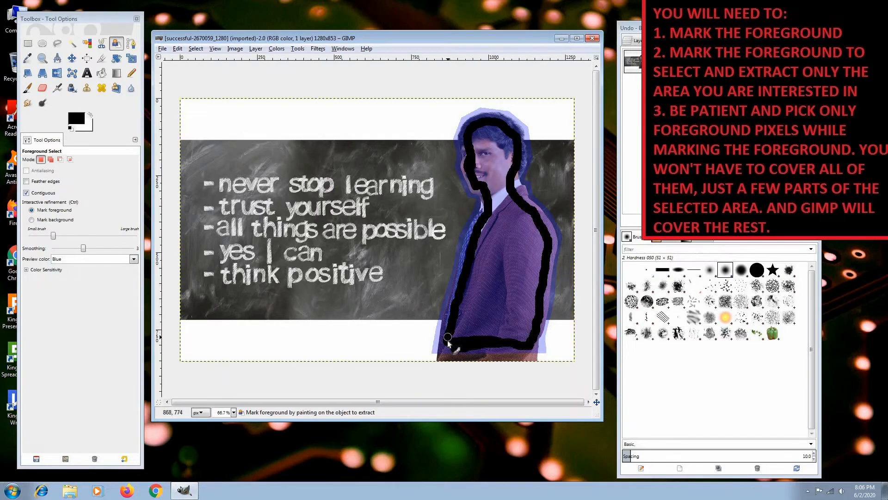
pyautogui.moveTo(447, 337); pyautogui.dragTo(499, 212)
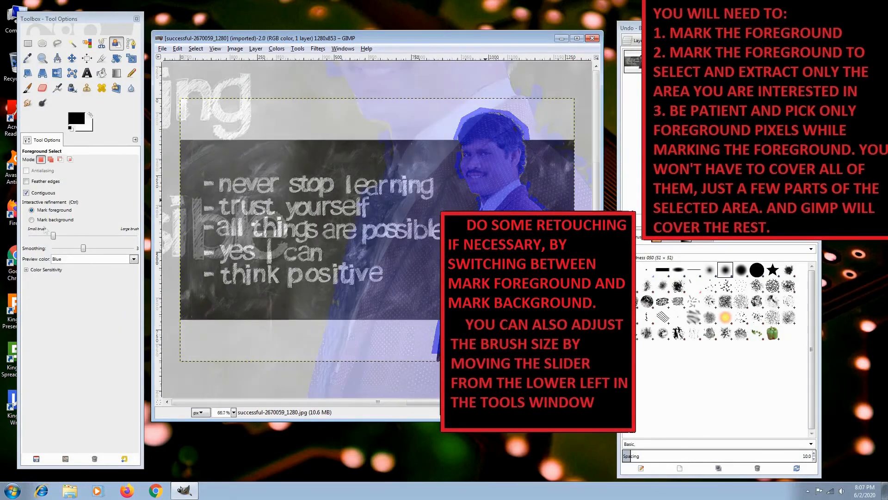
pyautogui.click(32, 220)
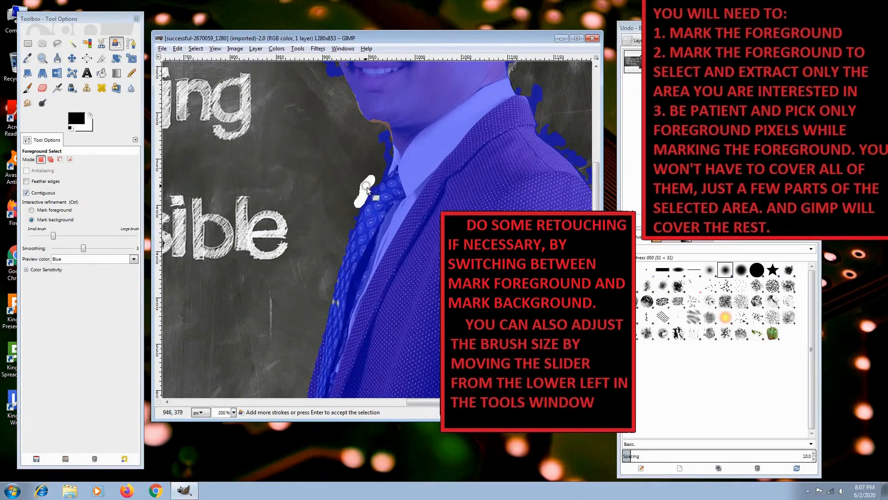
pyautogui.moveTo(368, 191); pyautogui.dragTo(346, 234)
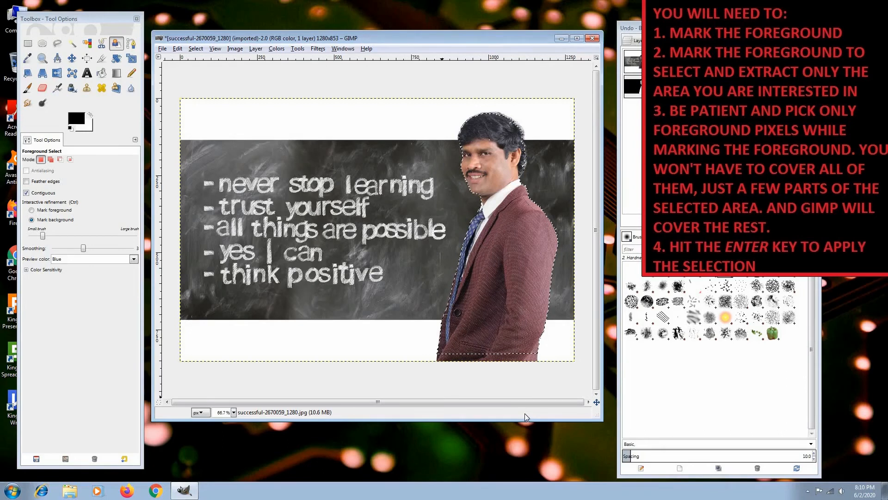
pyautogui.click(195, 48)
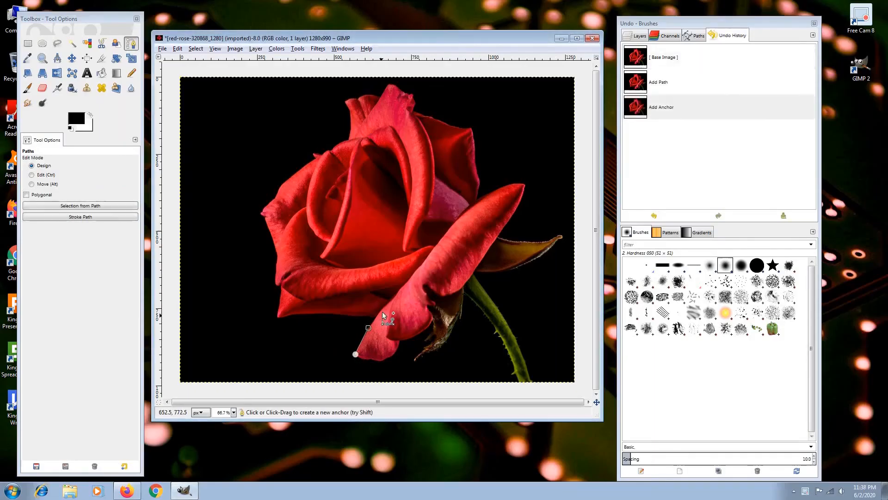
# Step: Place the triangular path's anchors left of the rose and convert it to a selection
pyautogui.click(399, 290)
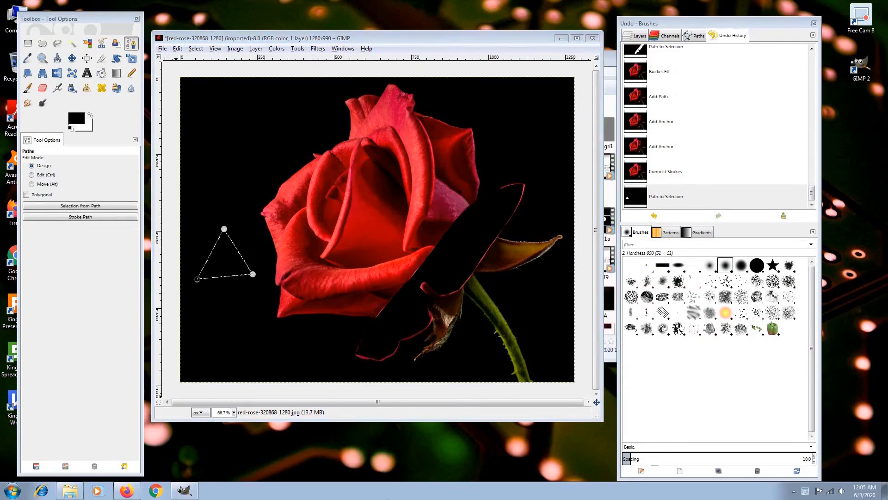
pyautogui.click(224, 261)
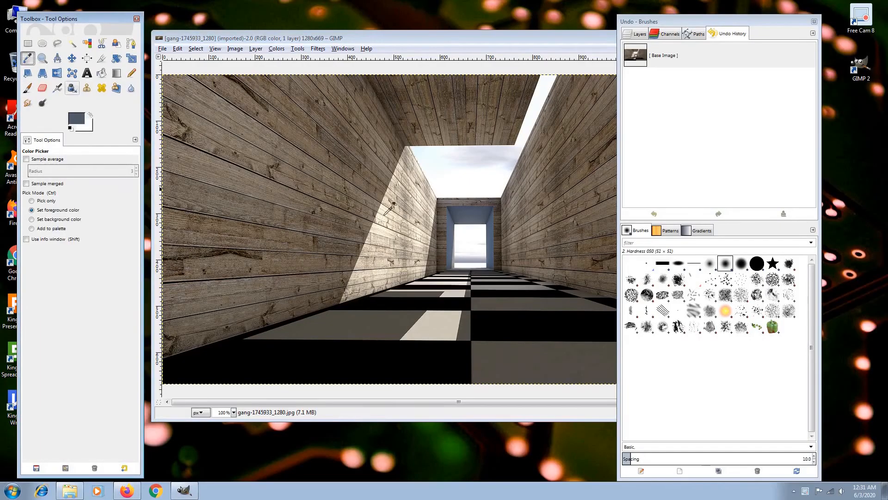
pyautogui.moveTo(458, 207)
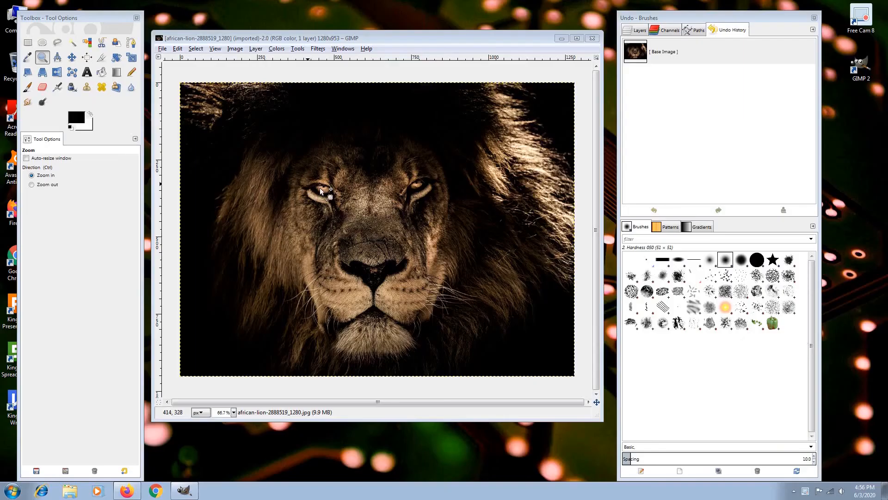
# Step: Zoom in on the lion's eye, then zoom back out toward the whole face
pyautogui.click(325, 189)
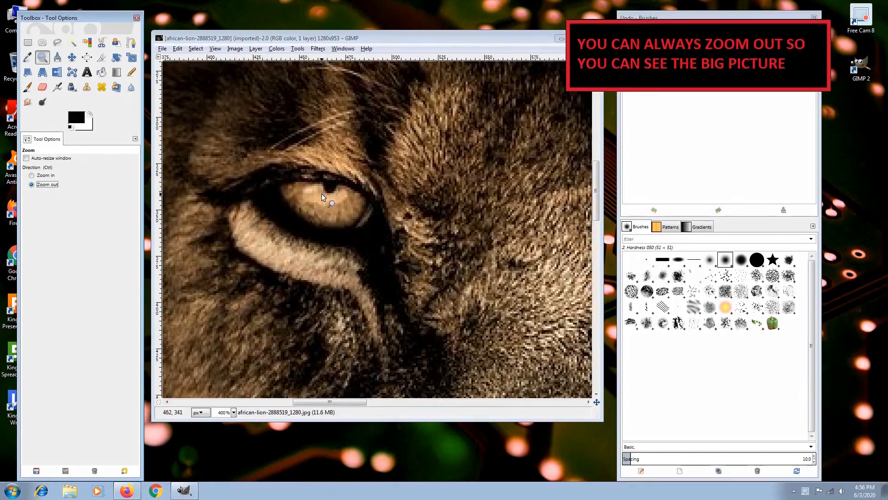
pyautogui.click(323, 197)
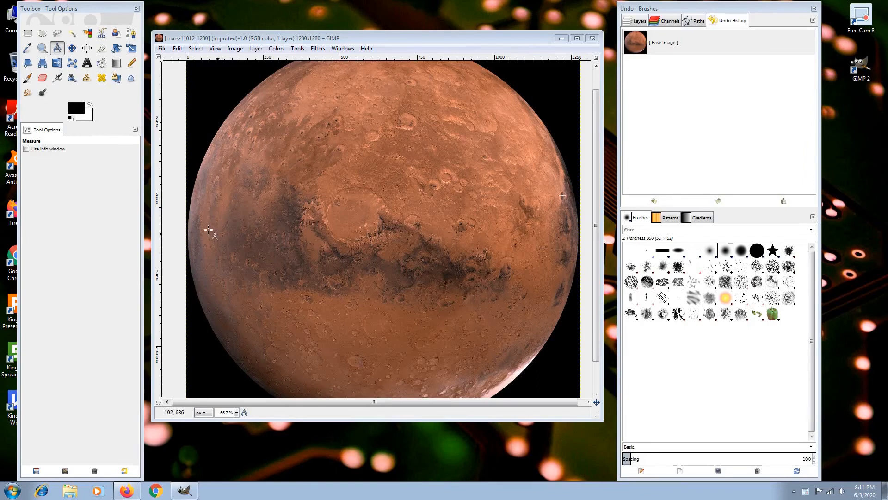
# Step: Measure about 1266 pixels across Mars, adjust the measurement units, and close the image
pyautogui.moveTo(187, 236); pyautogui.dragTo(329, 236)
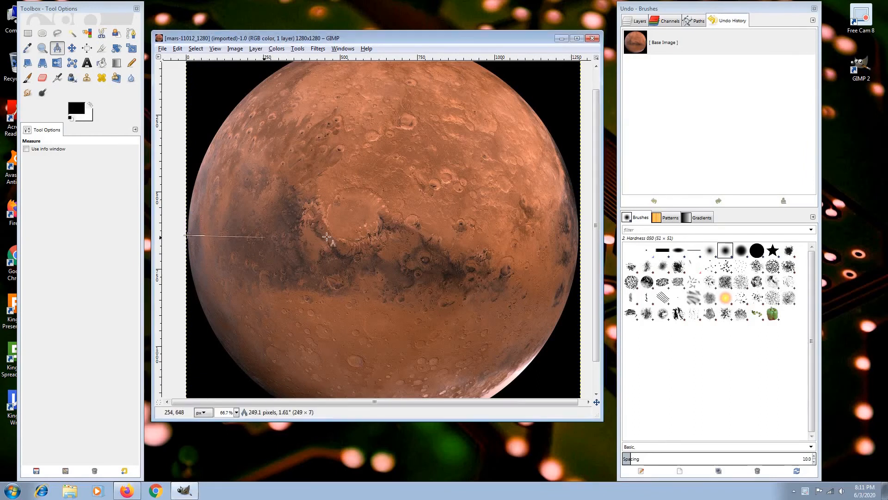
pyautogui.moveTo(262, 236); pyautogui.dragTo(576, 232)
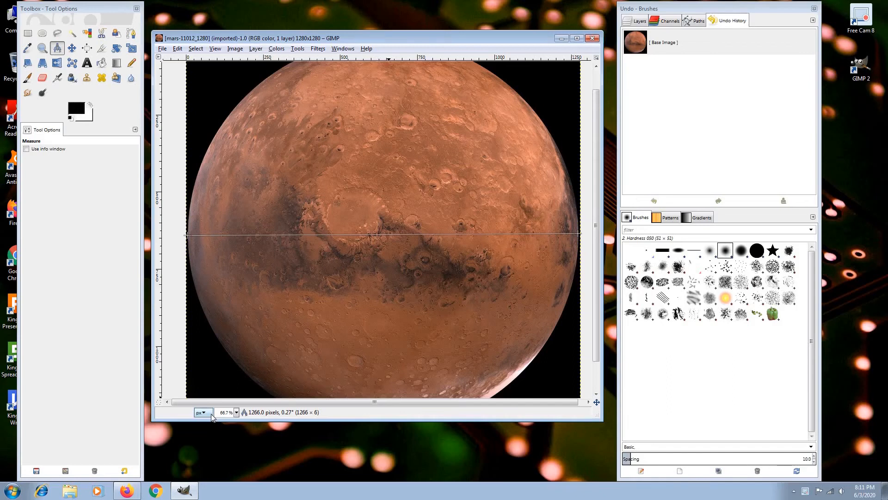
pyautogui.click(202, 412)
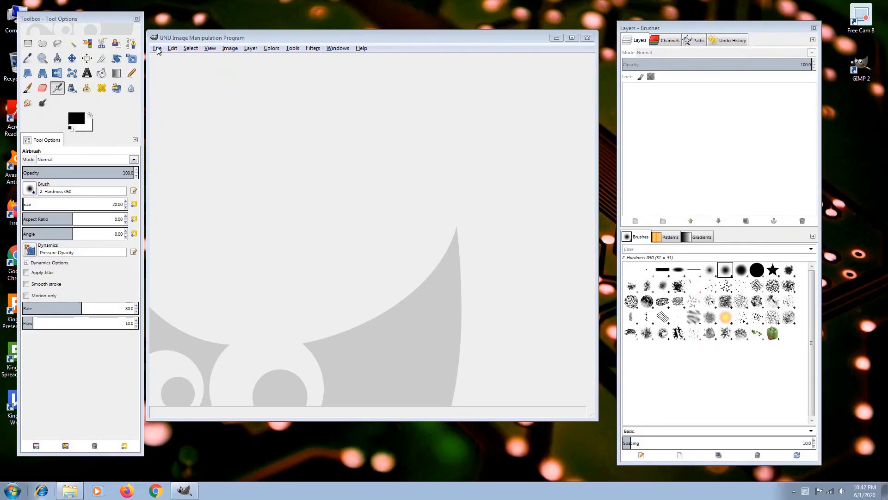
pyautogui.click(157, 48)
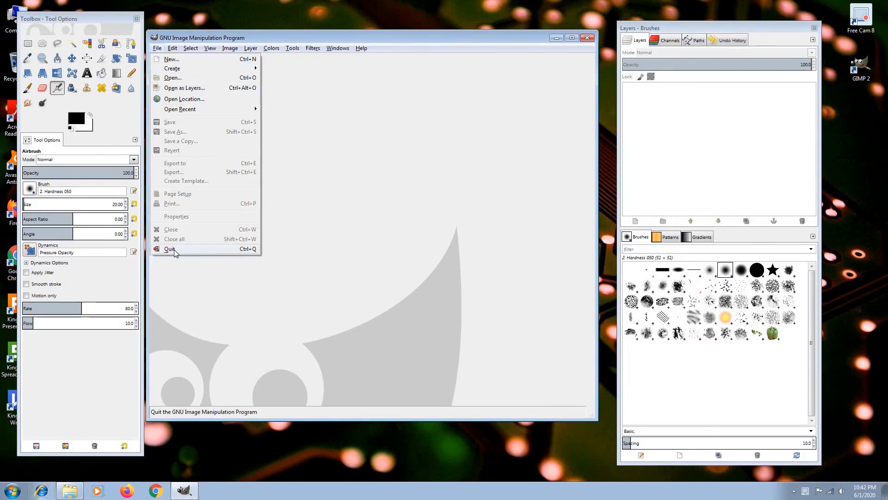